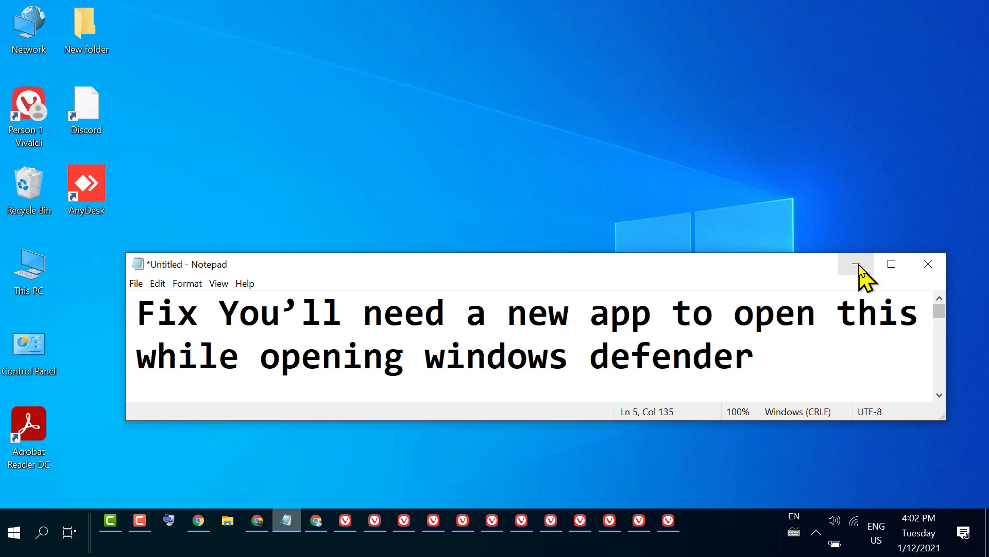
# Minimize the Notepad notes window to reveal the desktop
pyautogui.click(855, 264)
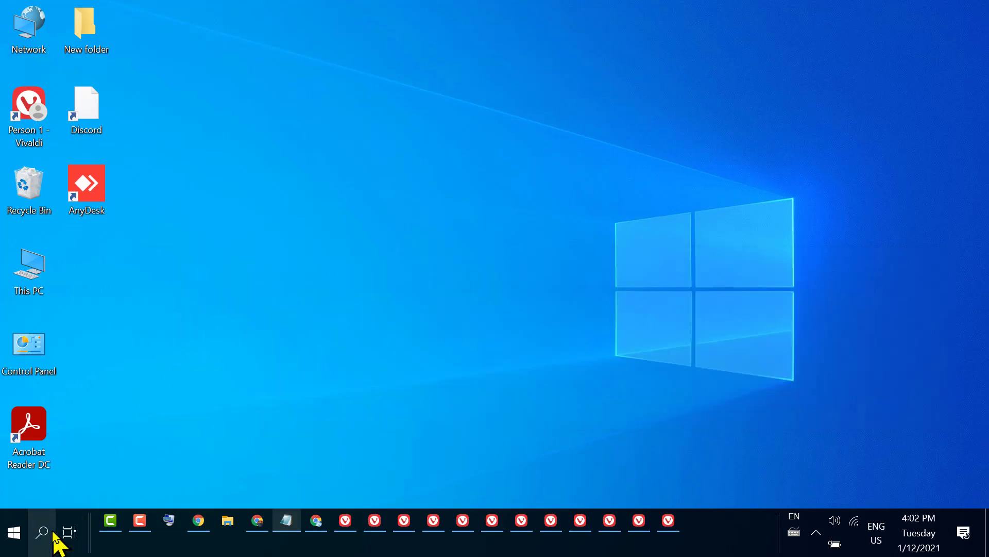
# Search Windows for powershell and bring up options for the Windows PowerShell result
pyautogui.click(42, 532)
pyautogui.write('powers')
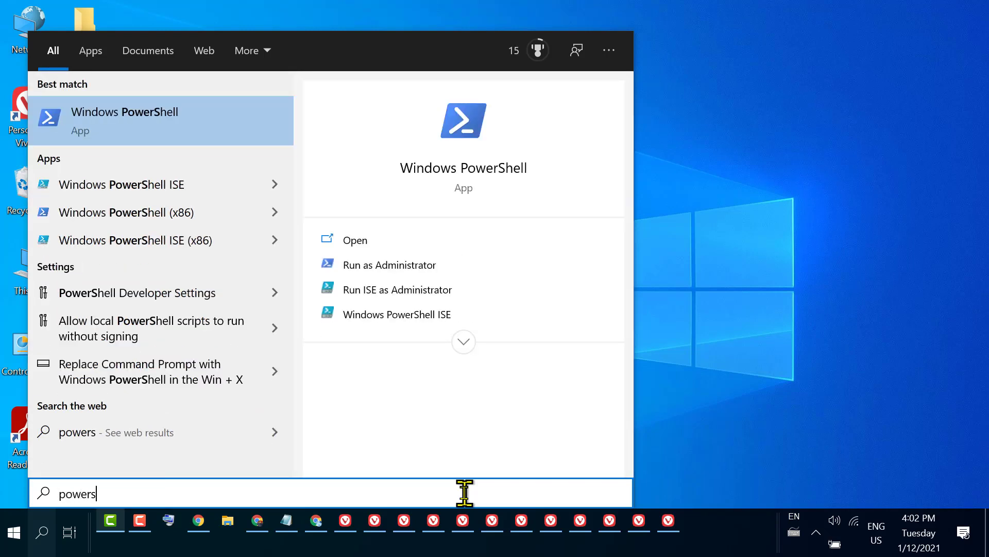
pyautogui.write('hell')
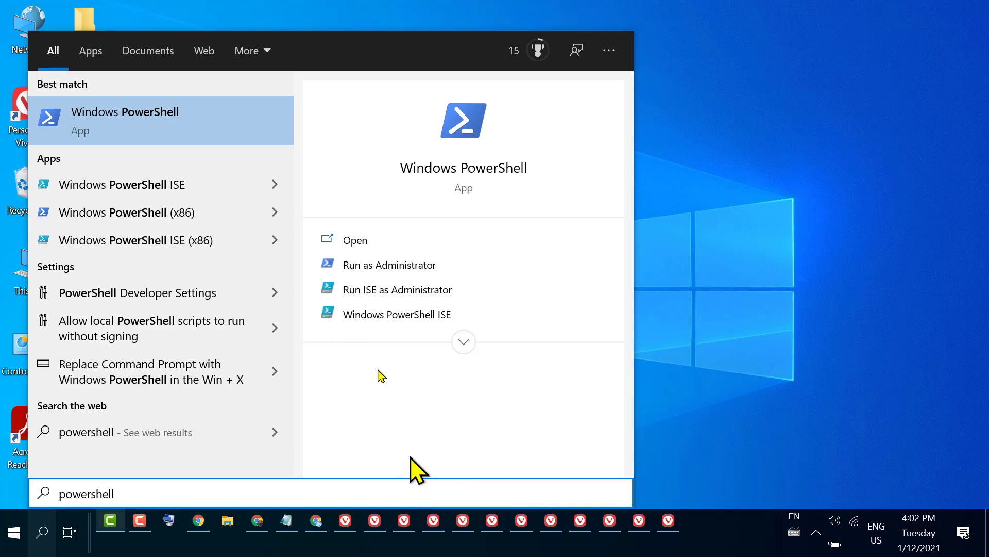
pyautogui.rightClick(125, 120)
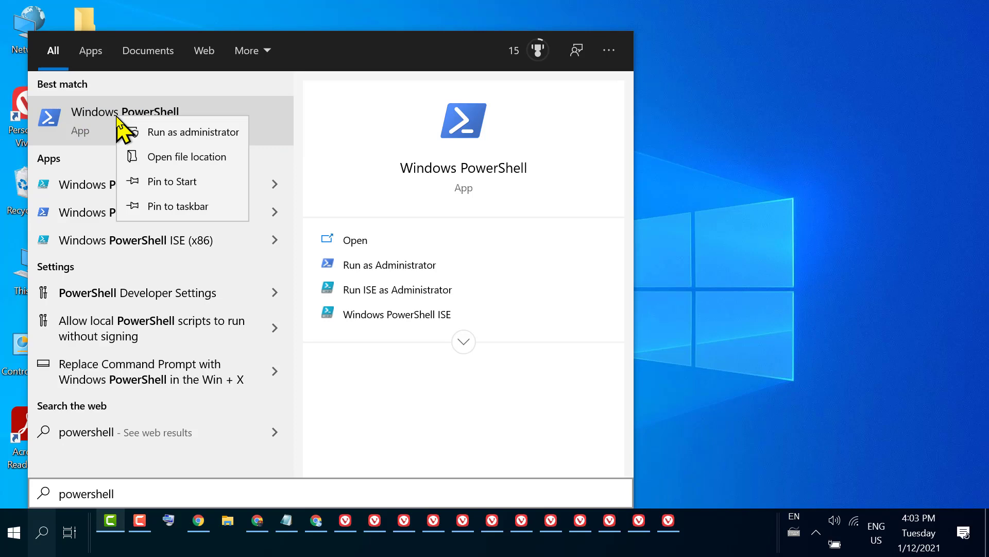
pyautogui.moveTo(197, 141)
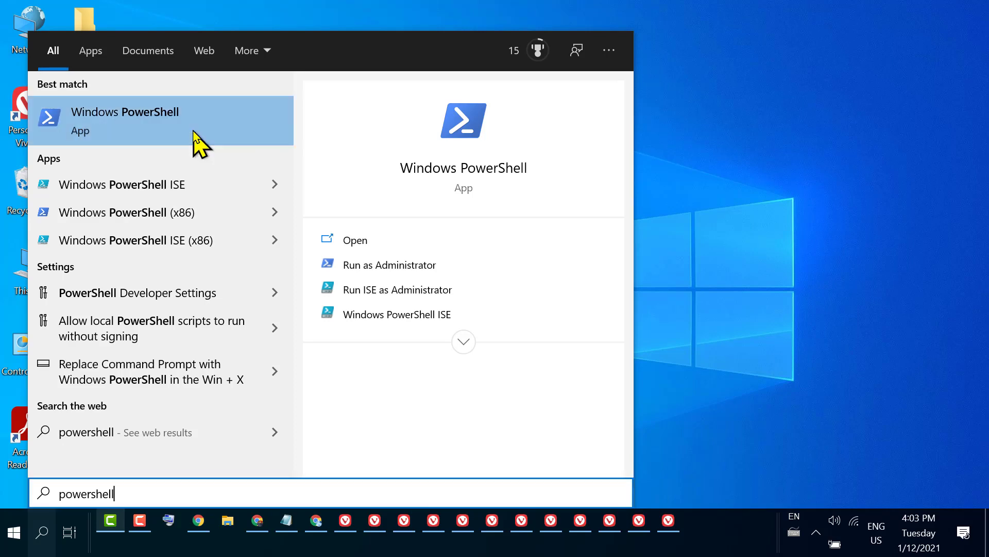
# Run Windows PowerShell as administrator and approve the User Account Control prompt
pyautogui.click(389, 265)
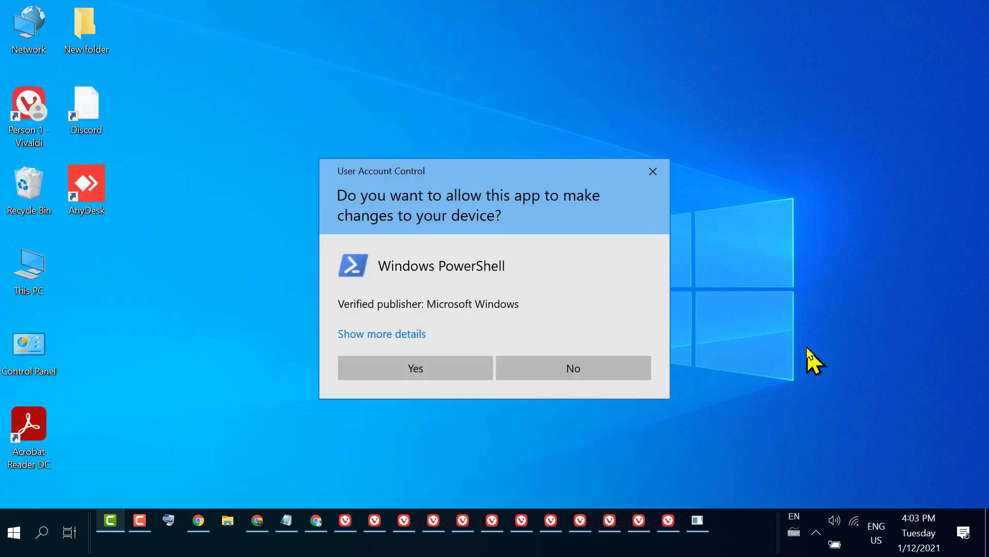
pyautogui.moveTo(396, 293)
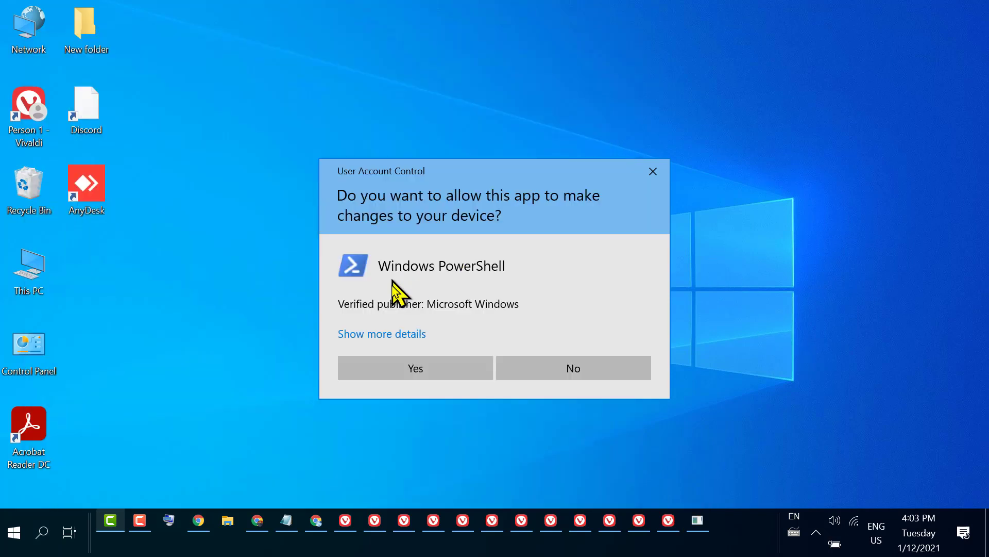
pyautogui.click(414, 368)
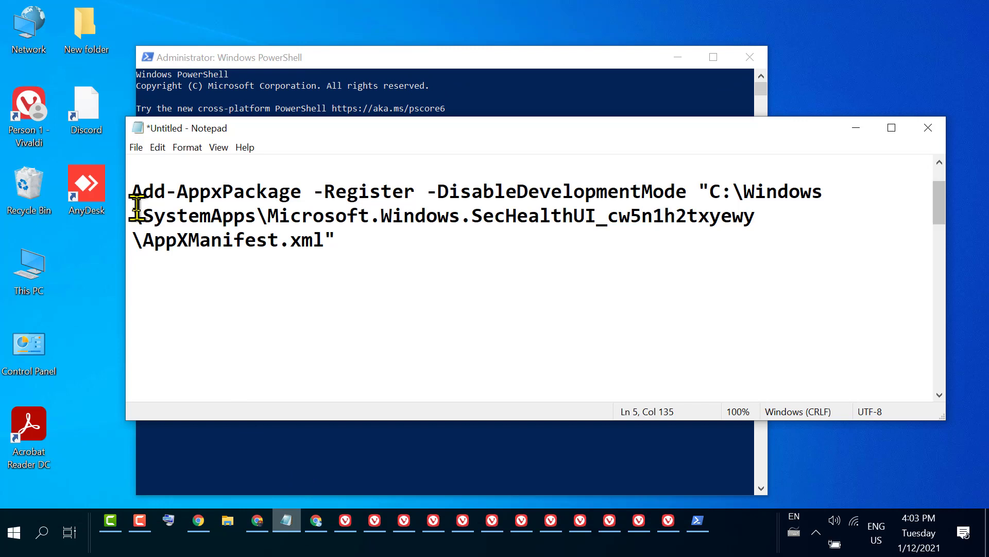
# Select the full Add-AppxPackage command in Notepad beneath the Windows Defender fix title
pyautogui.press('ctrl+a')
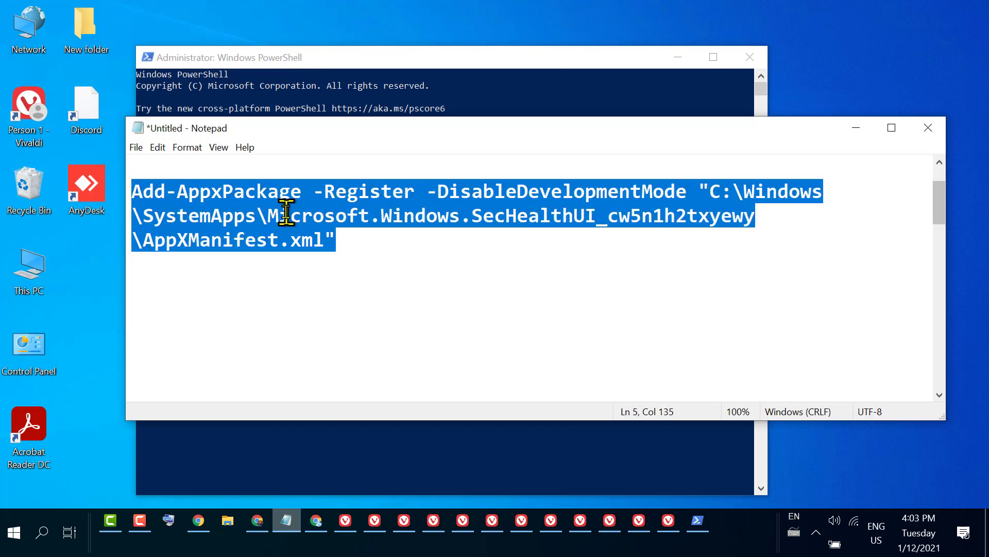
pyautogui.moveTo(421, 238)
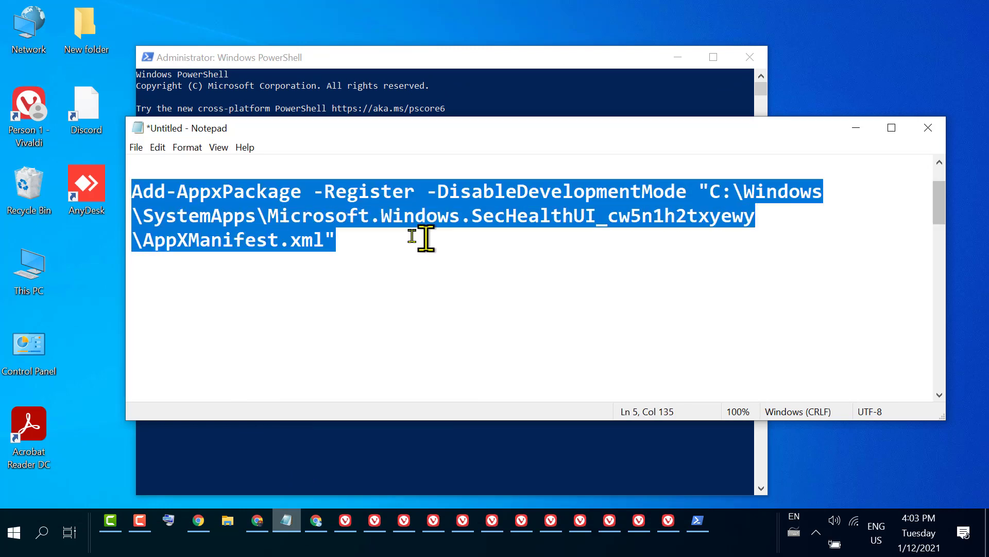
pyautogui.write("Fix You'll need a new app to open this while opening windows defender")
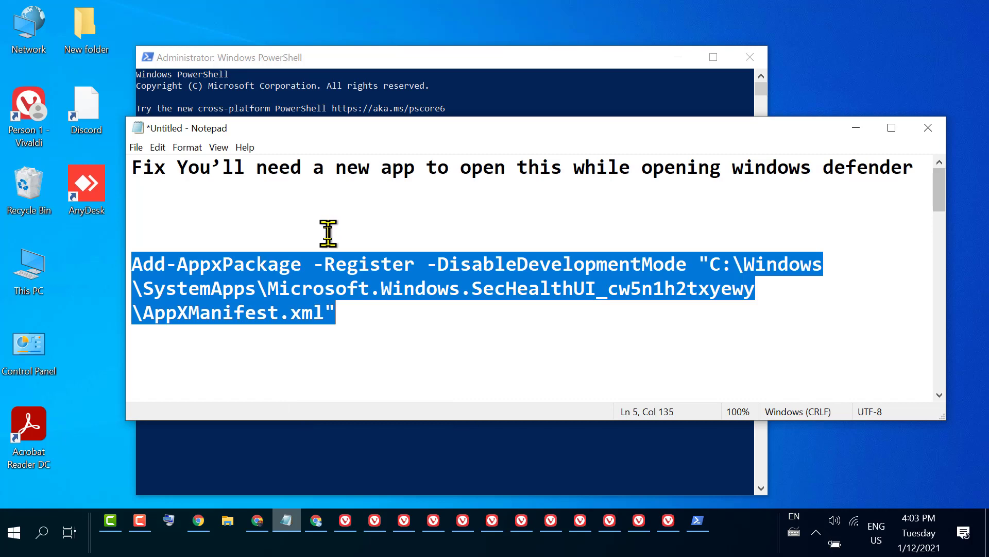
pyautogui.moveTo(856, 128)
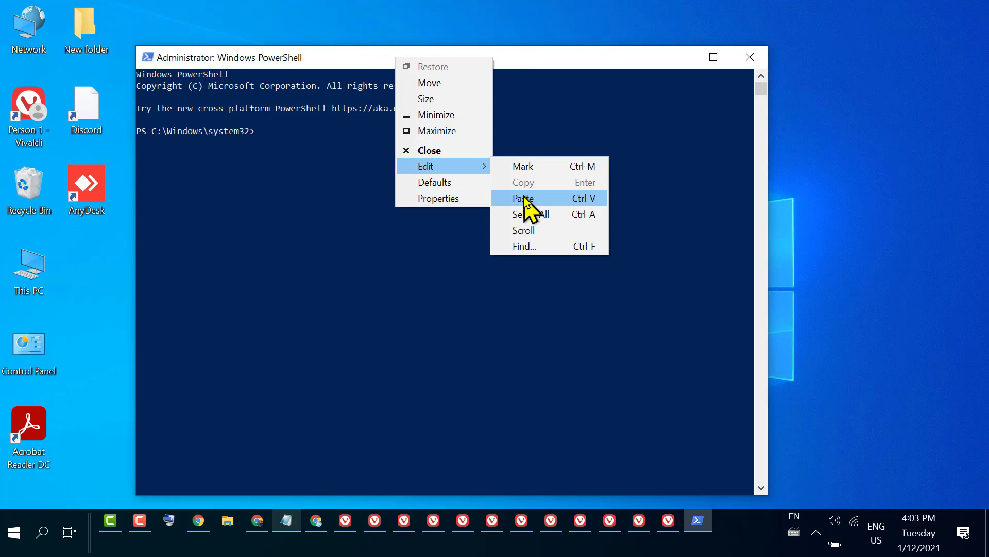
# Paste and run the Add-AppxPackage command re-registering the SecHealthUI manifest in administrator PowerShell
pyautogui.click(523, 198)
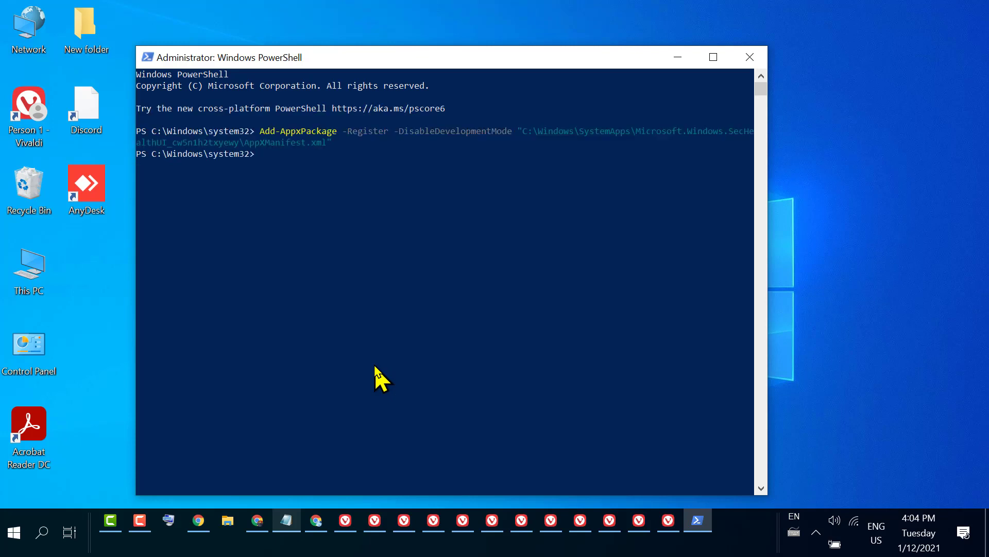
pyautogui.click(257, 520)
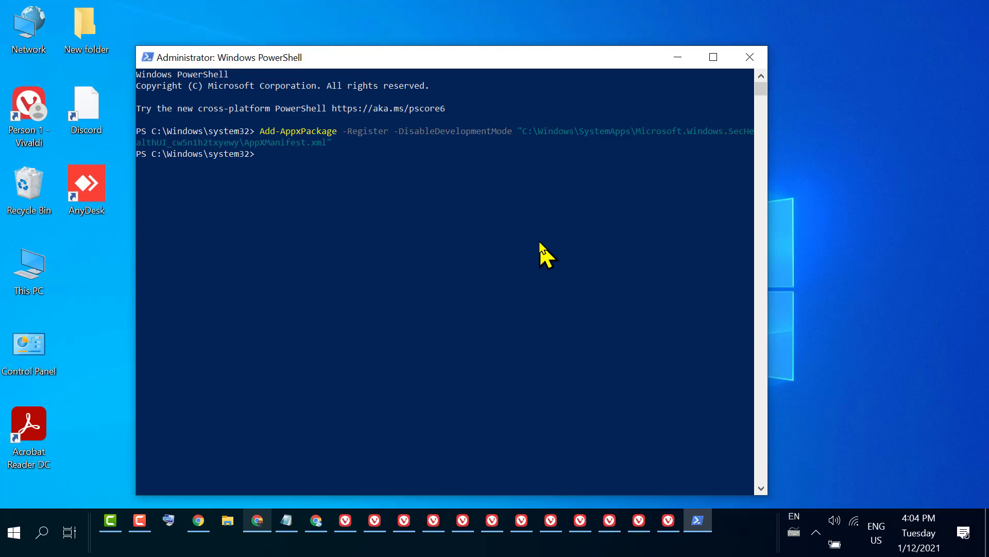
pyautogui.moveTo(611, 50)
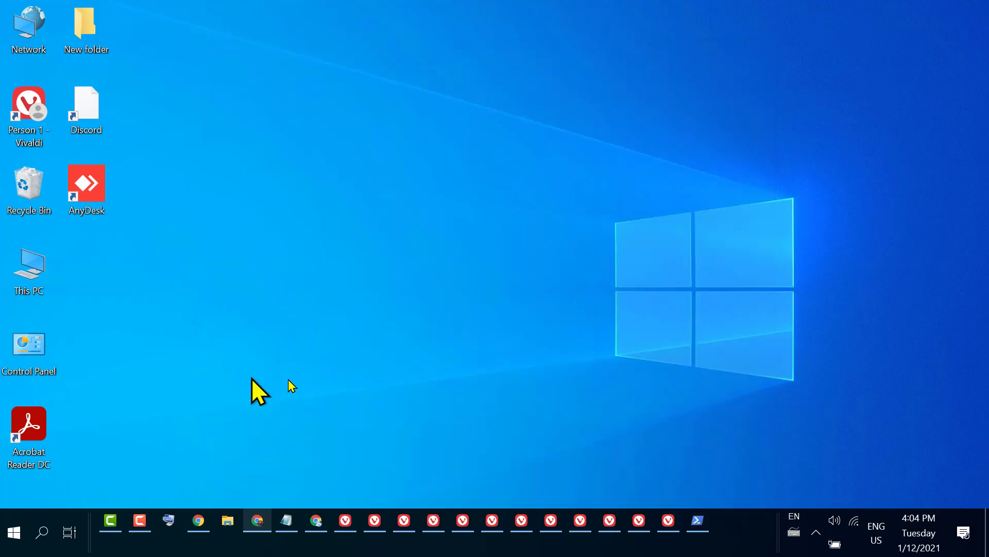
pyautogui.moveTo(518, 334)
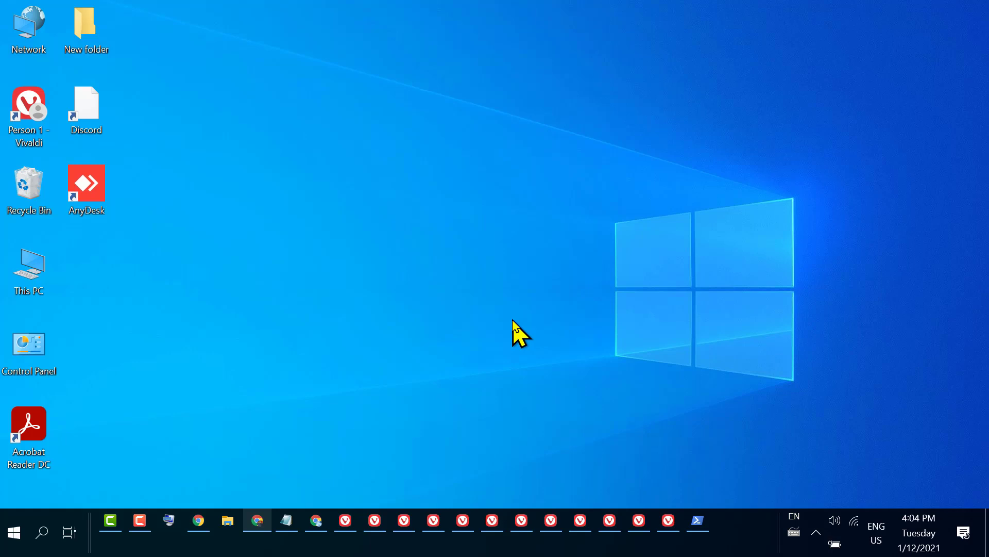